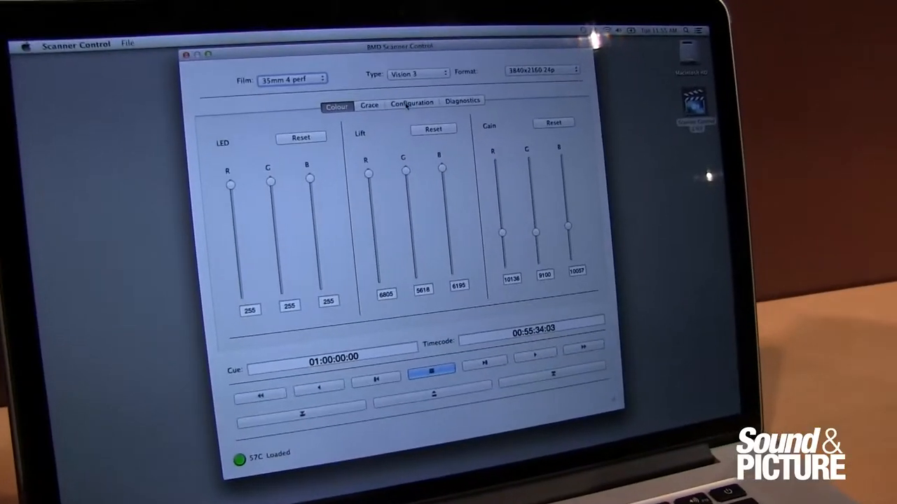
Step: View the Configuration page's run, shuttle and framing settings, then the Diagnostics status indicators
click(411, 103)
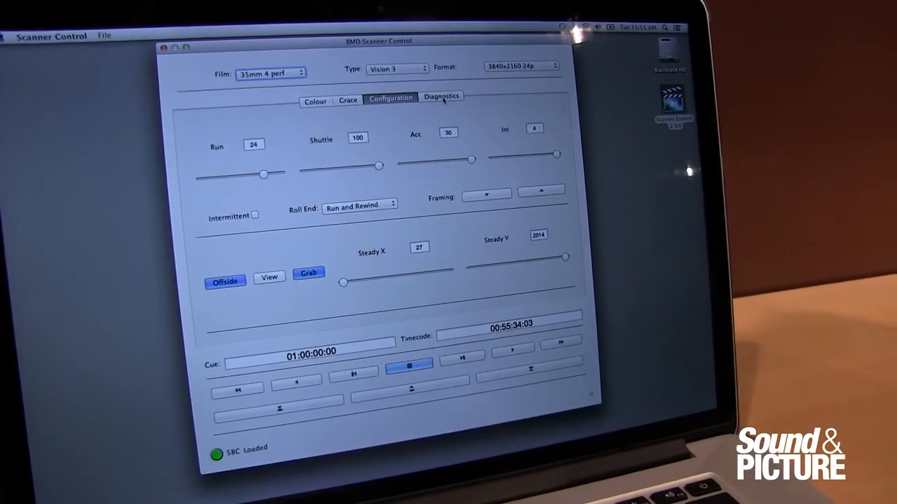
click(441, 96)
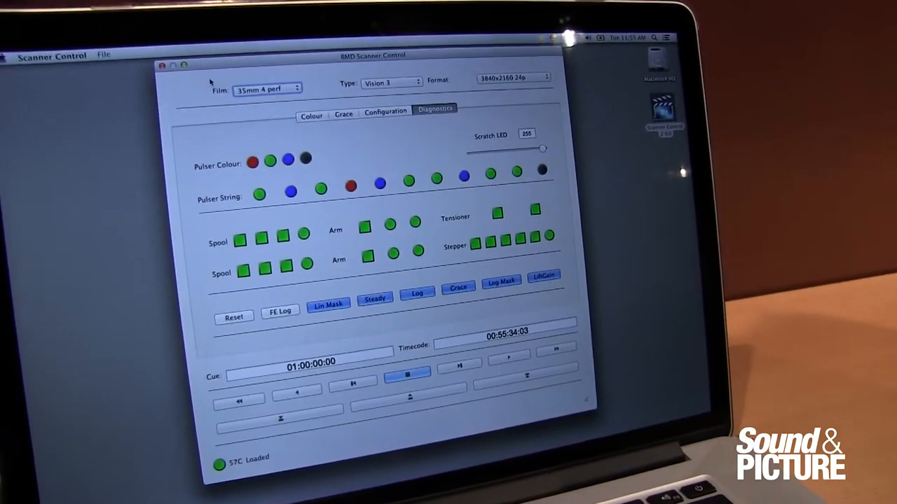